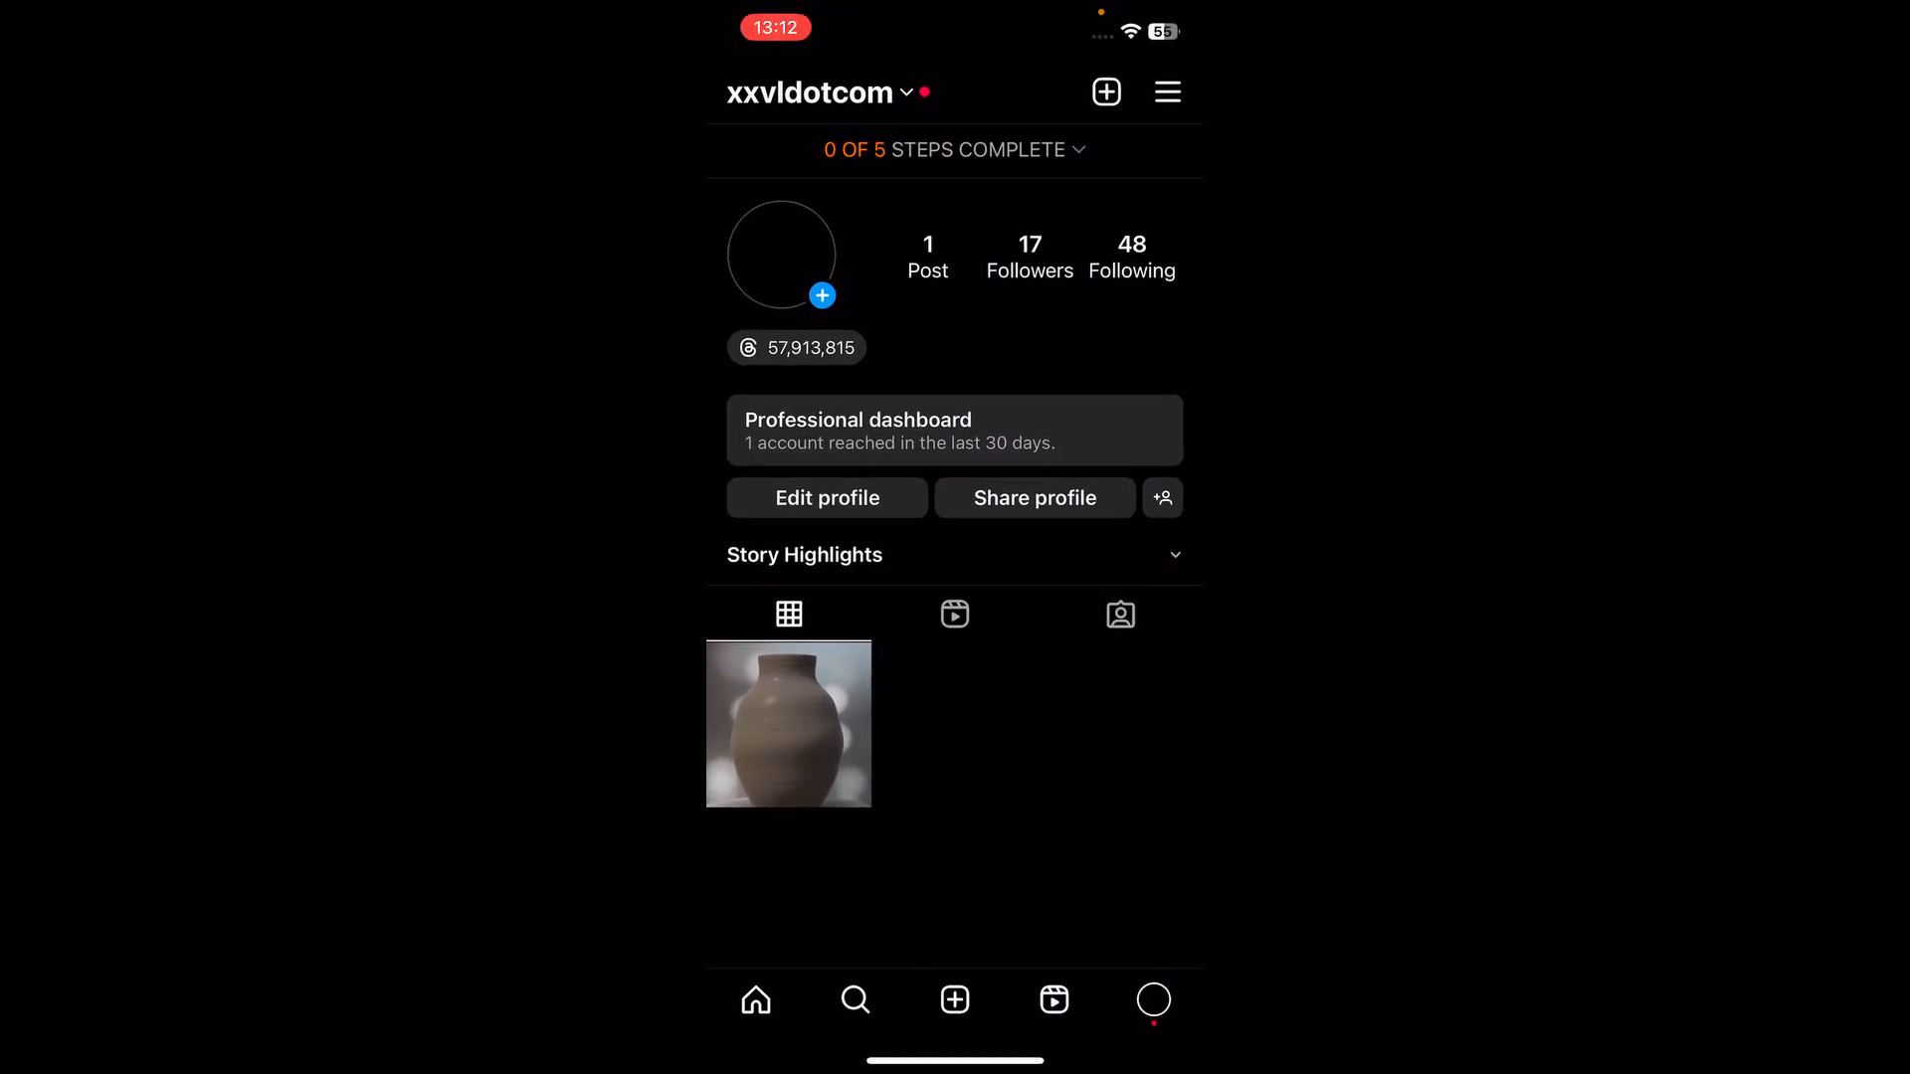
Open Settings and privacy from the profile menu and scroll to How others can interact with you
{"action": "left_click", "coordinate": [1166, 92]}
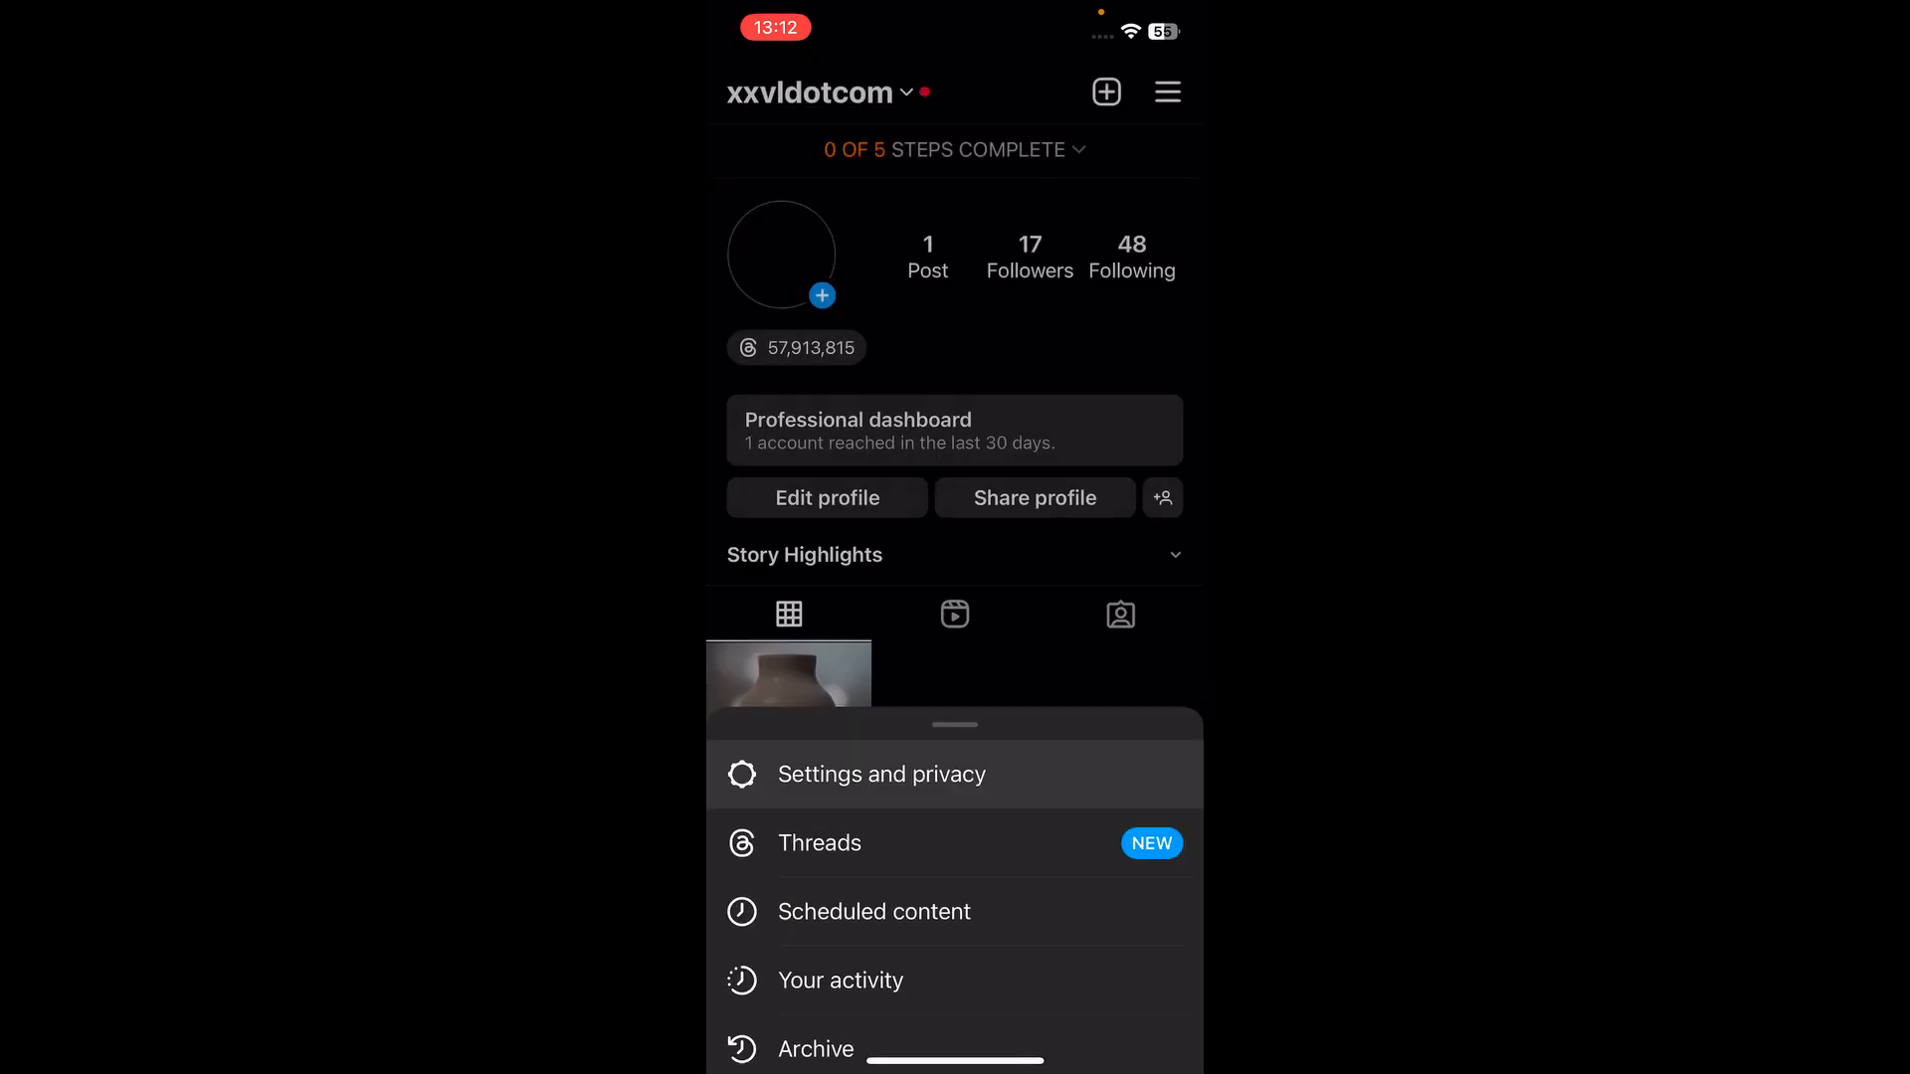
{"action": "left_click", "coordinate": [880, 774]}
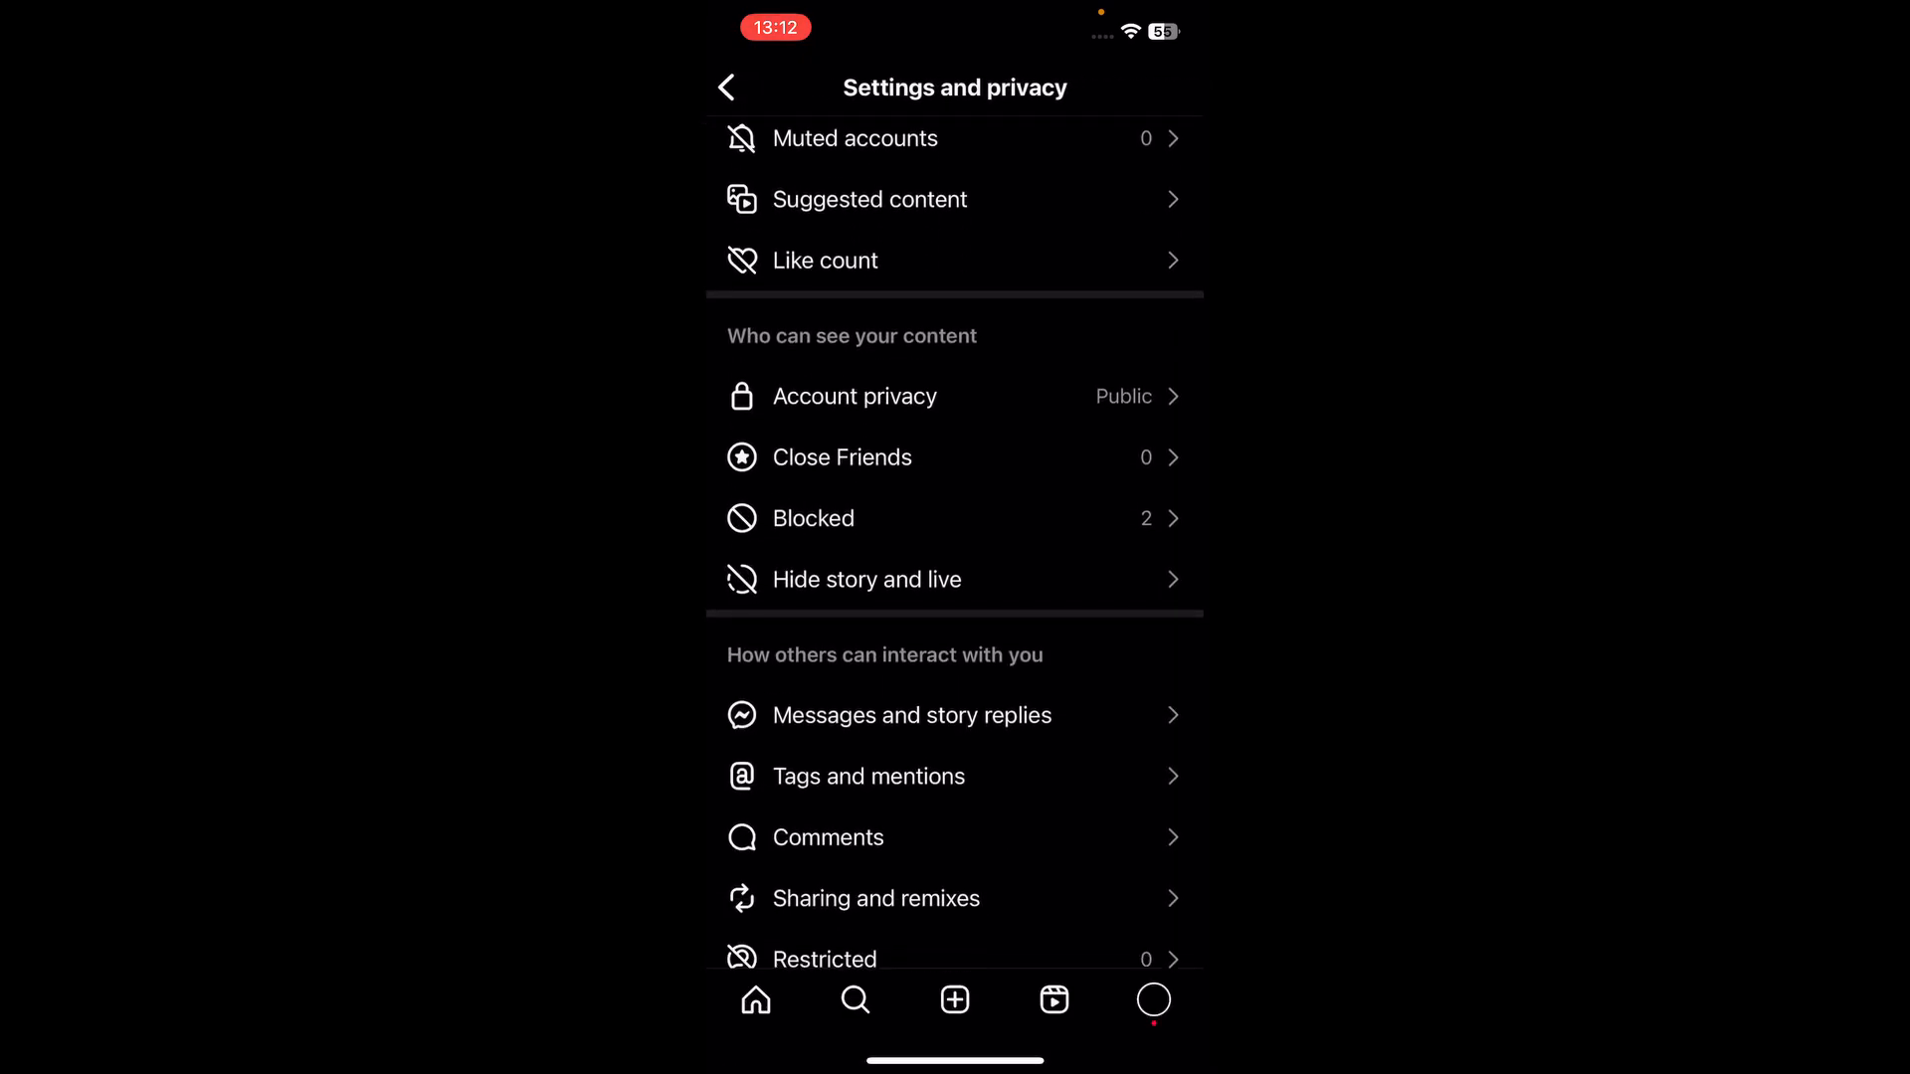
{"action": "scroll", "scroll_direction": "down", "scroll_amount": 3}
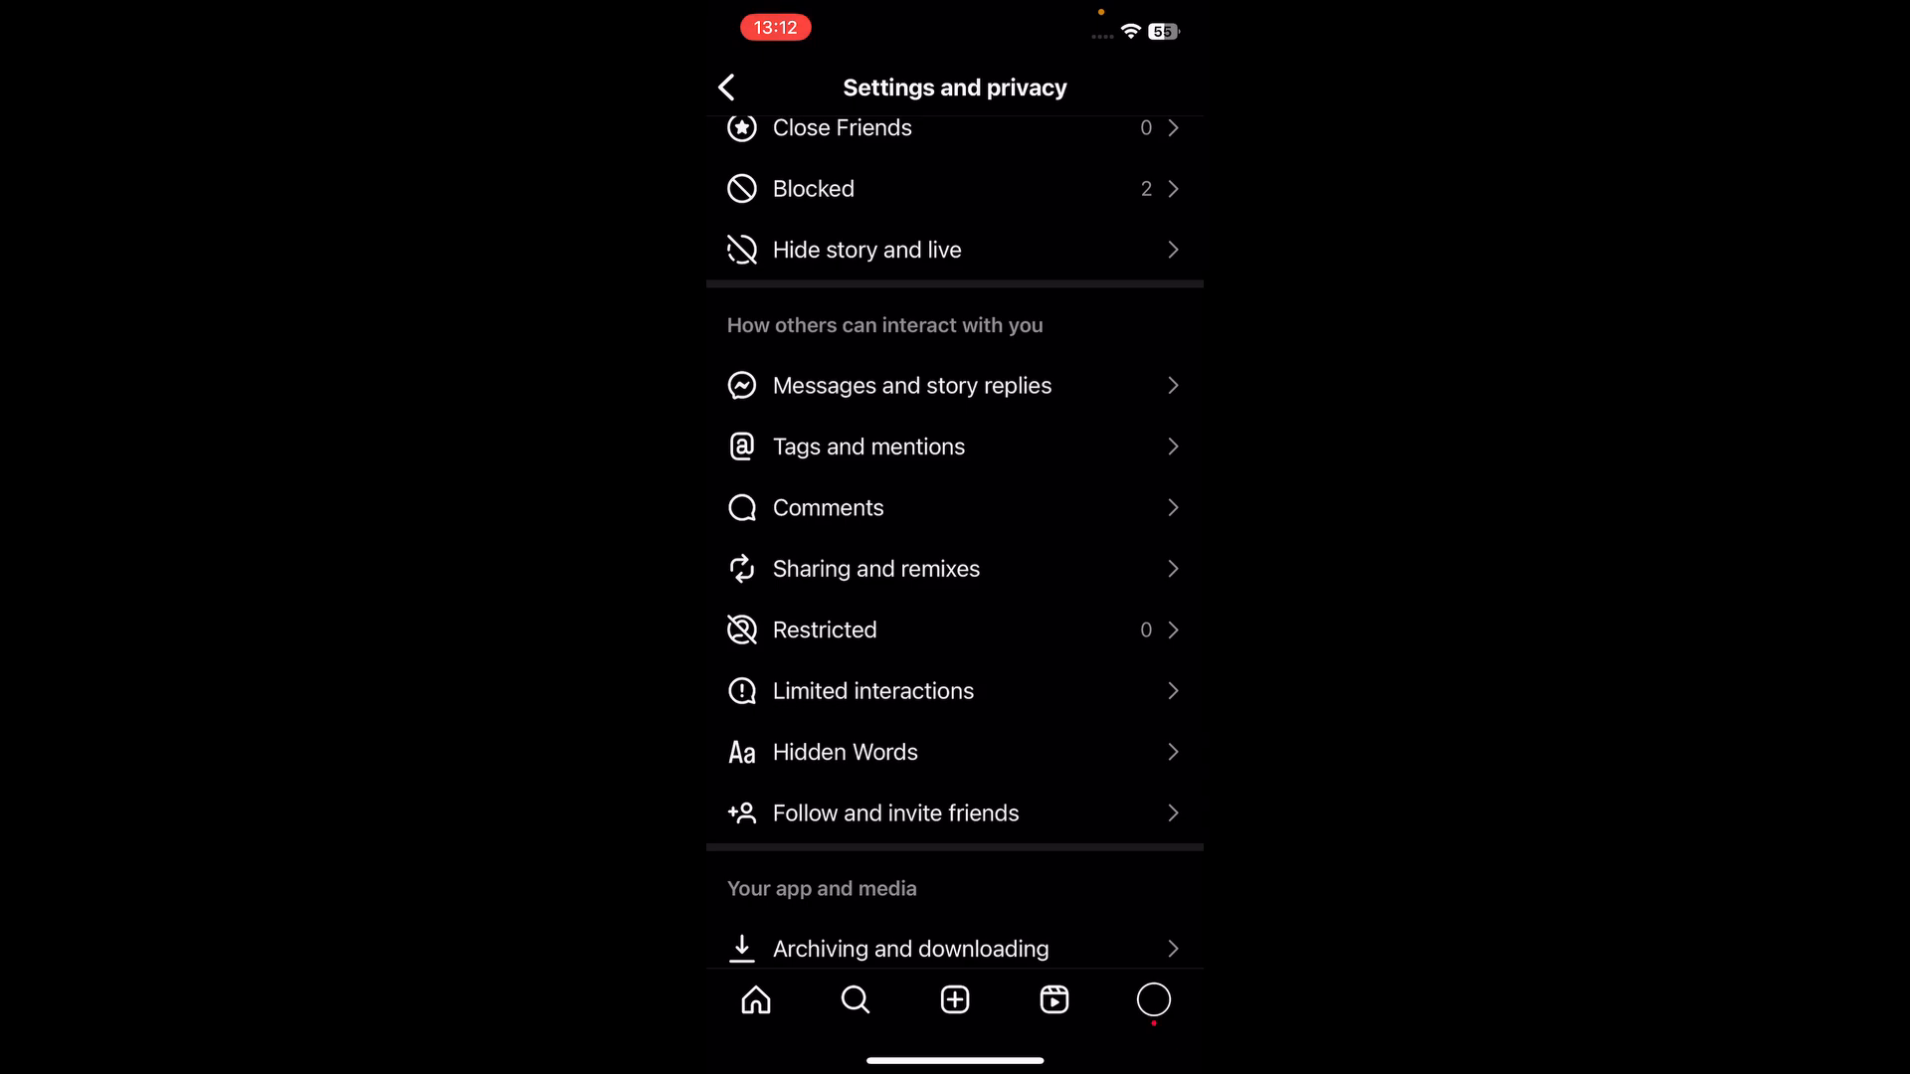
Open Messages and story replies, then Message controls, keeping followers' requests in Message requests
{"action": "left_click", "coordinate": [911, 385]}
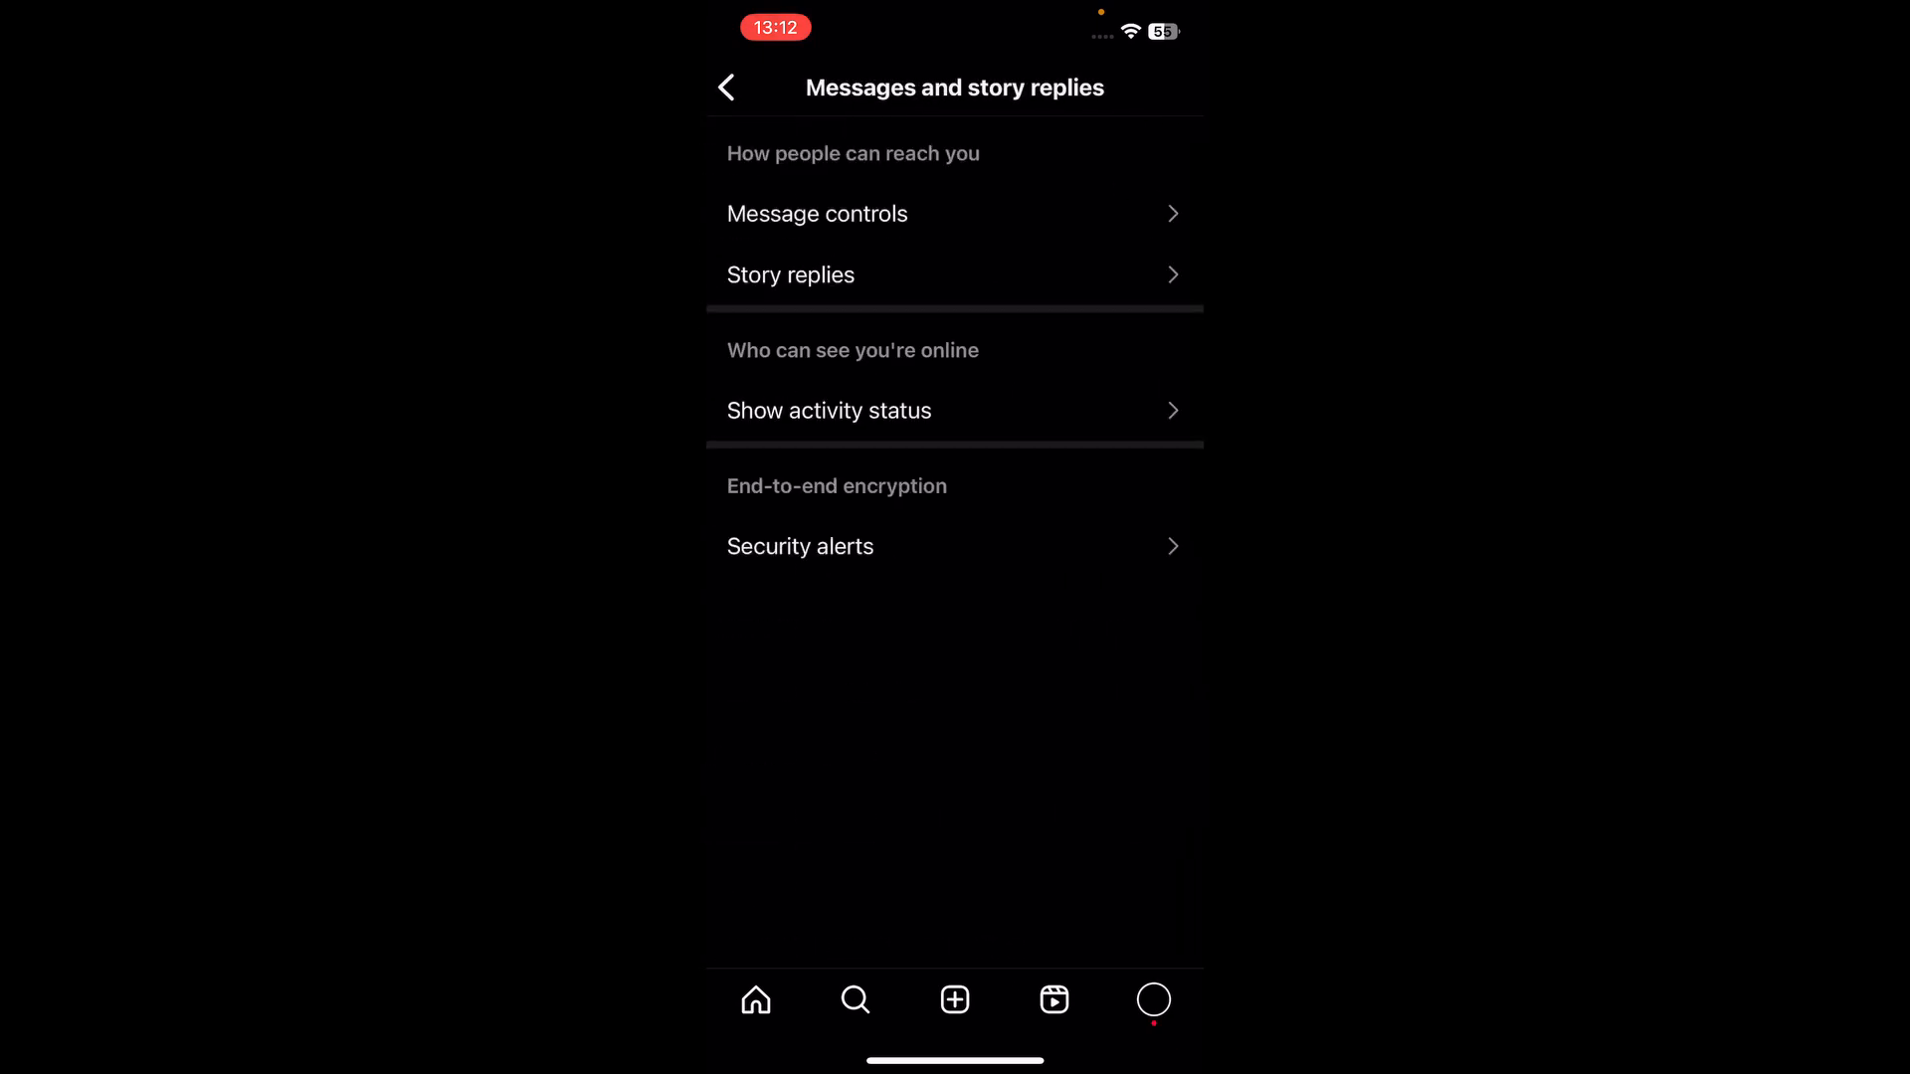
{"action": "left_click", "coordinate": [818, 213]}
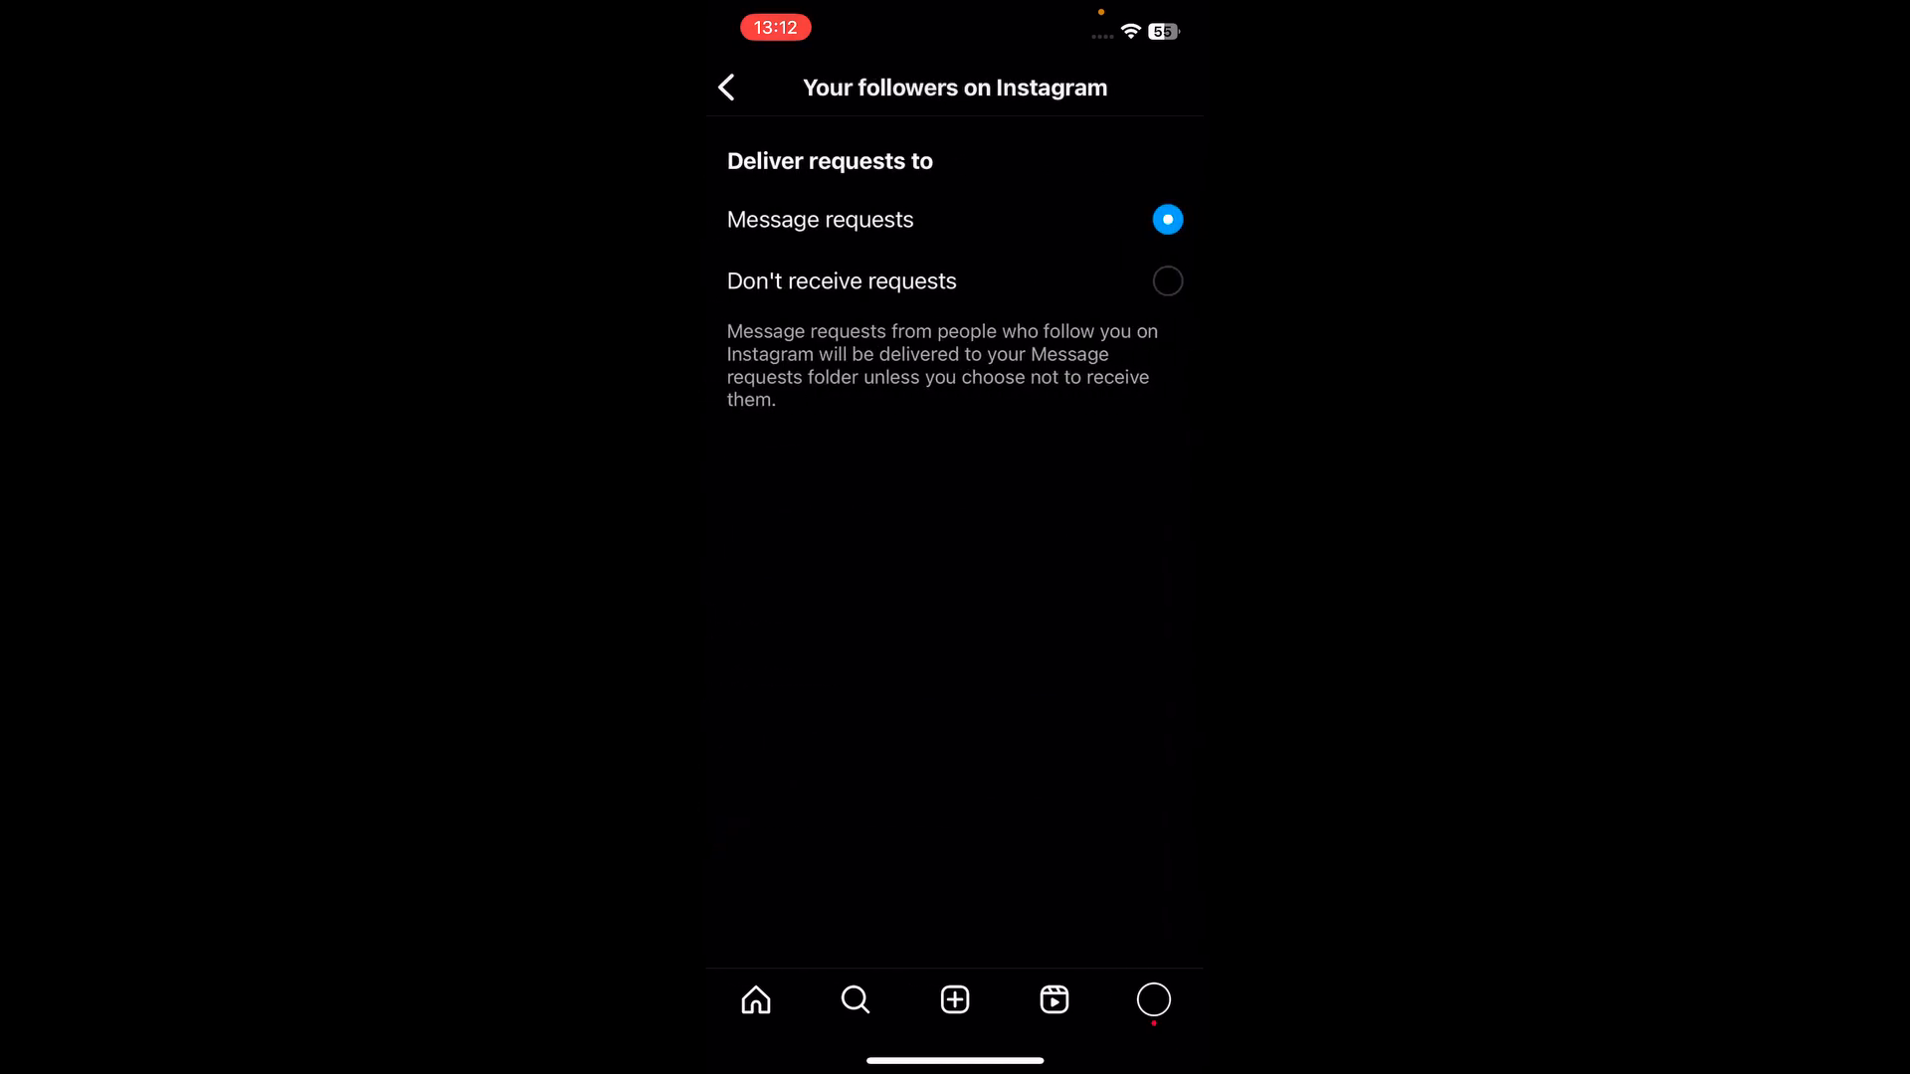
Set Others on Instagram to deliver to Message requests and return to Message controls
{"action": "left_click", "coordinate": [726, 86]}
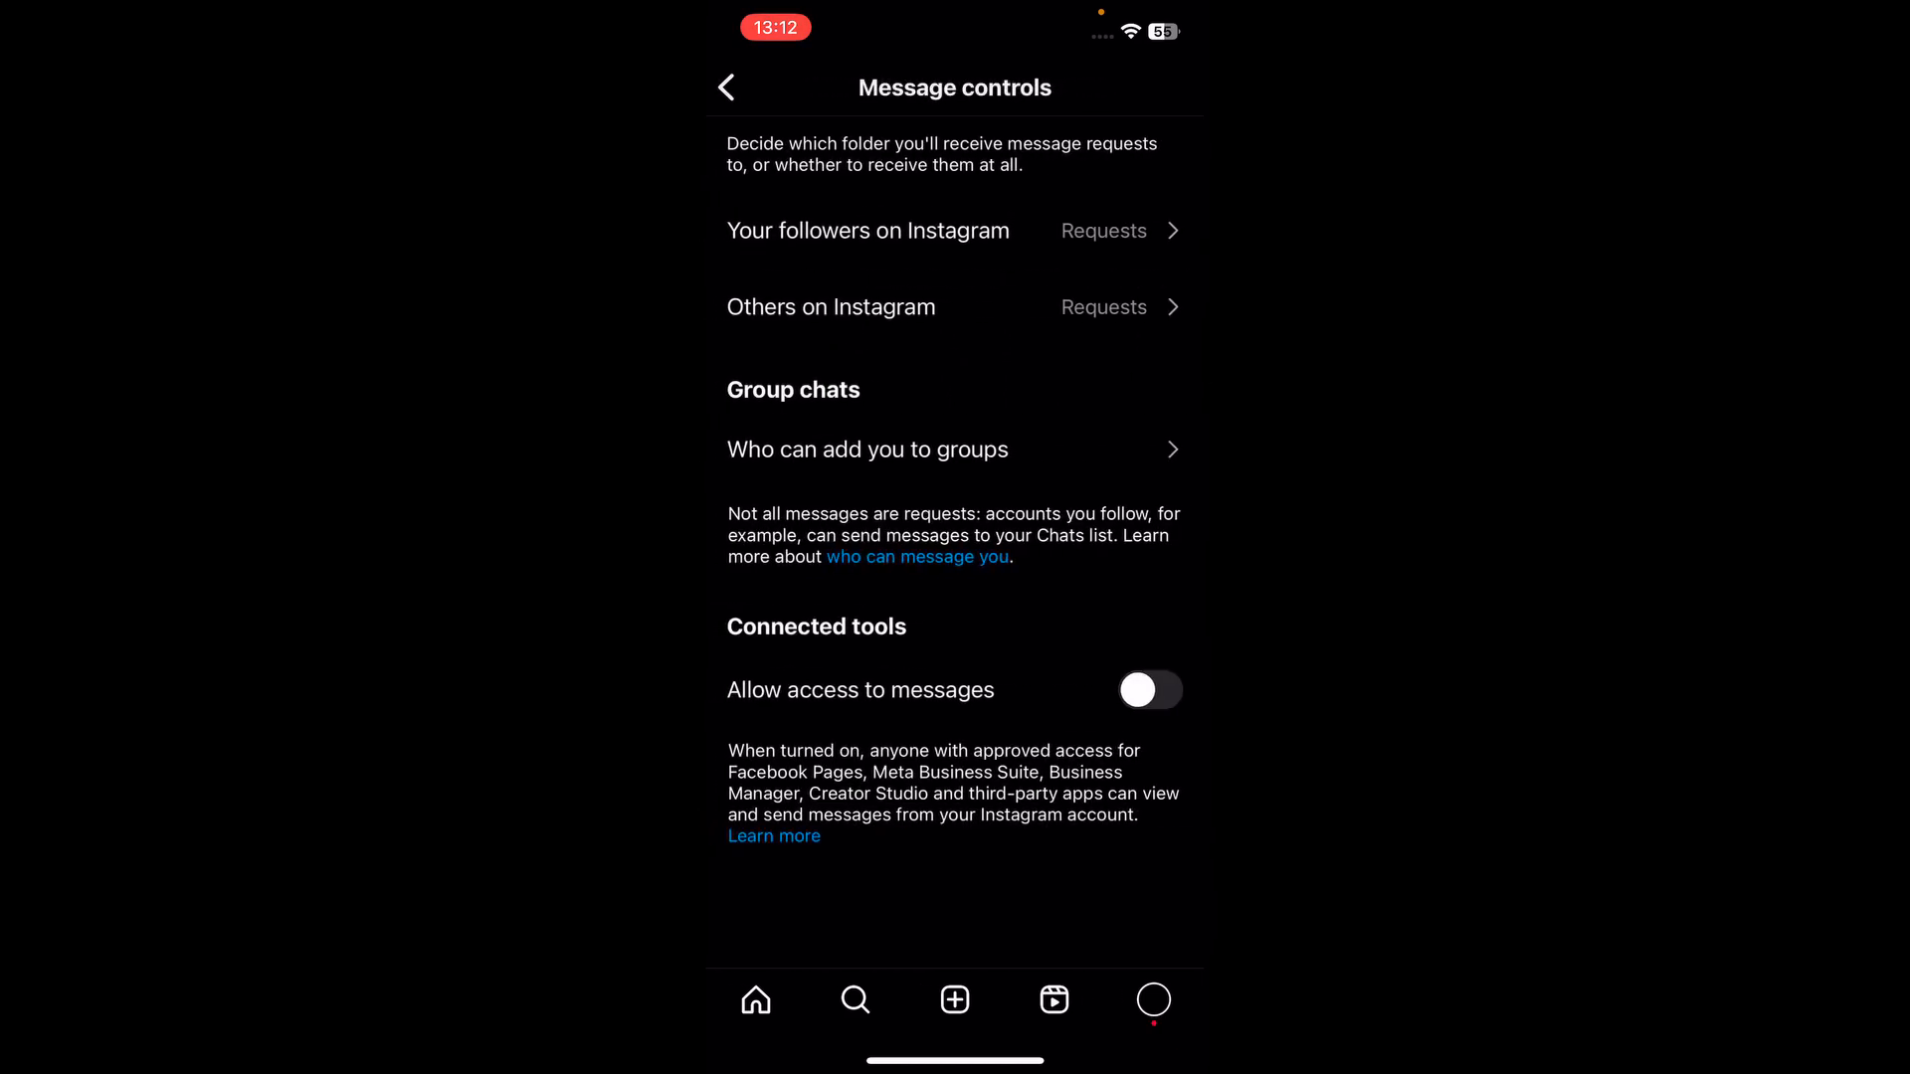
{"action": "left_click", "coordinate": [830, 306]}
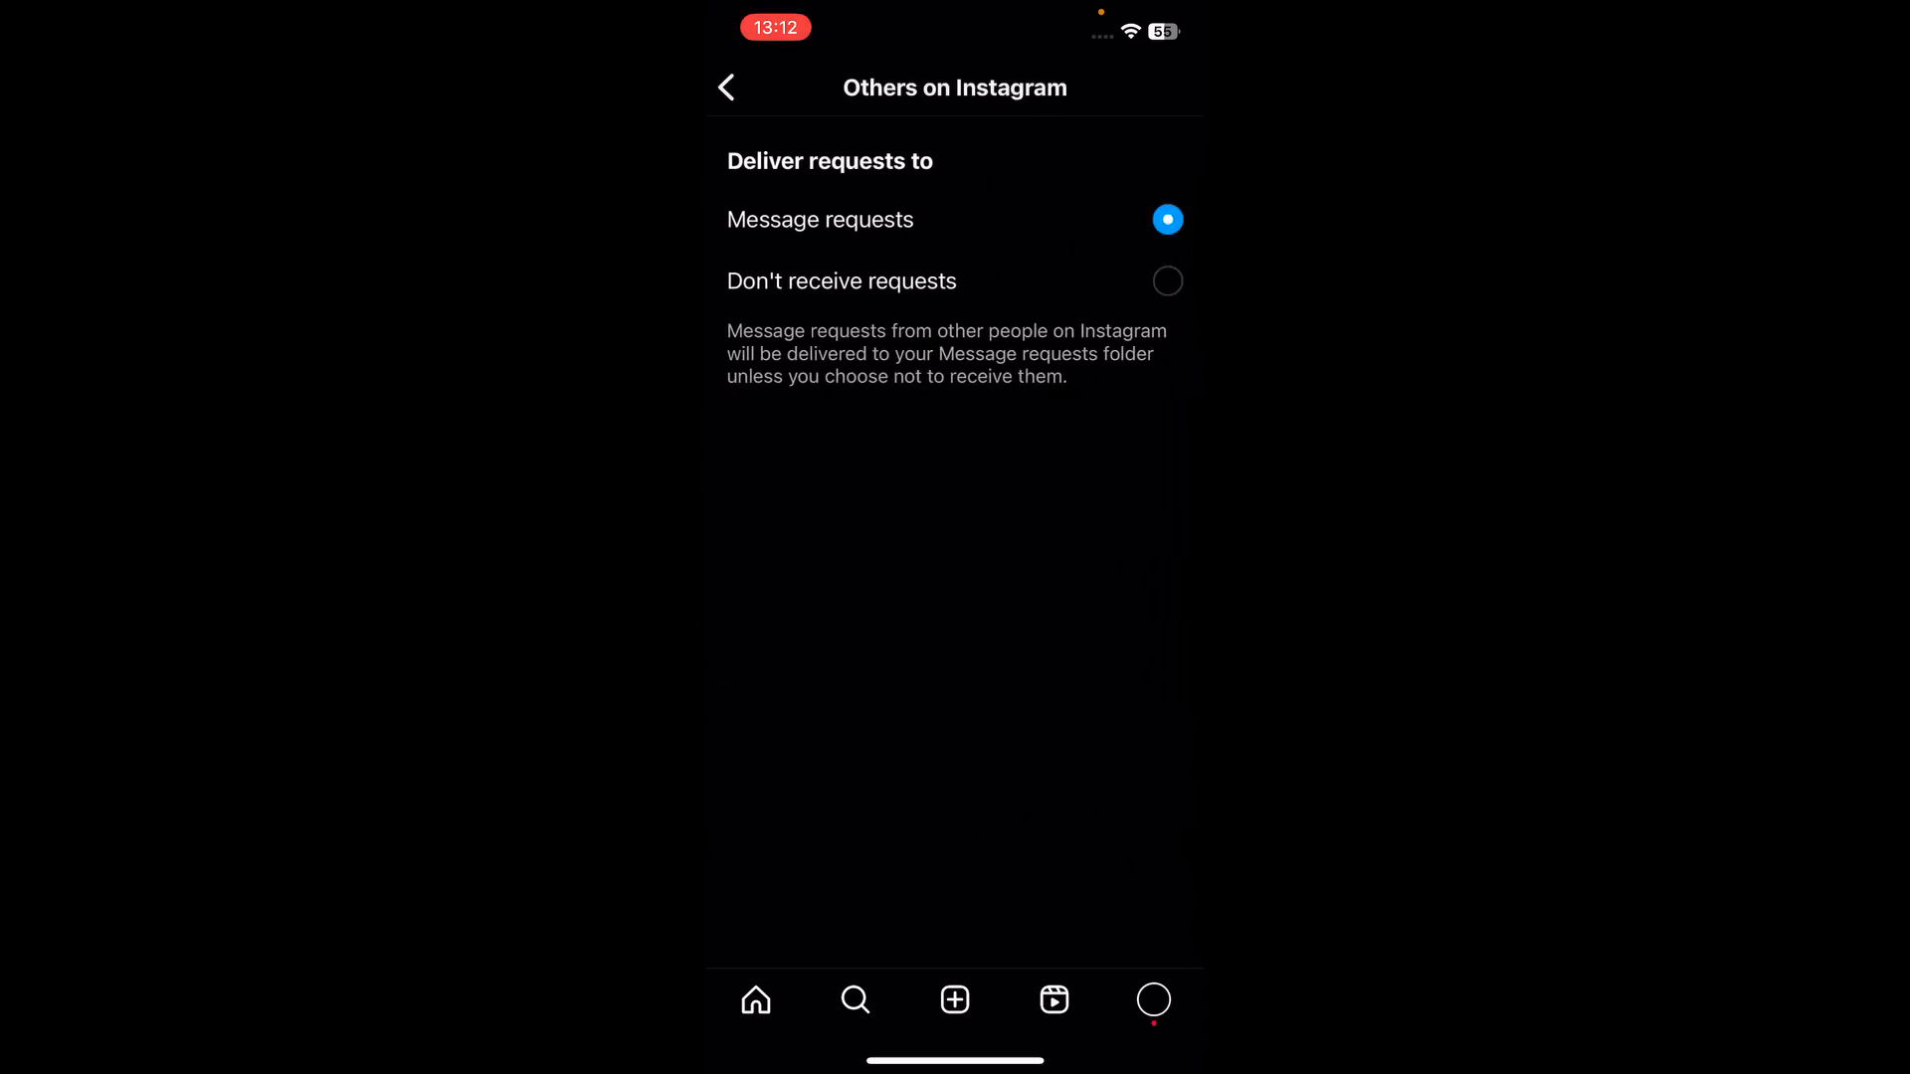
{"action": "left_click", "coordinate": [1165, 281]}
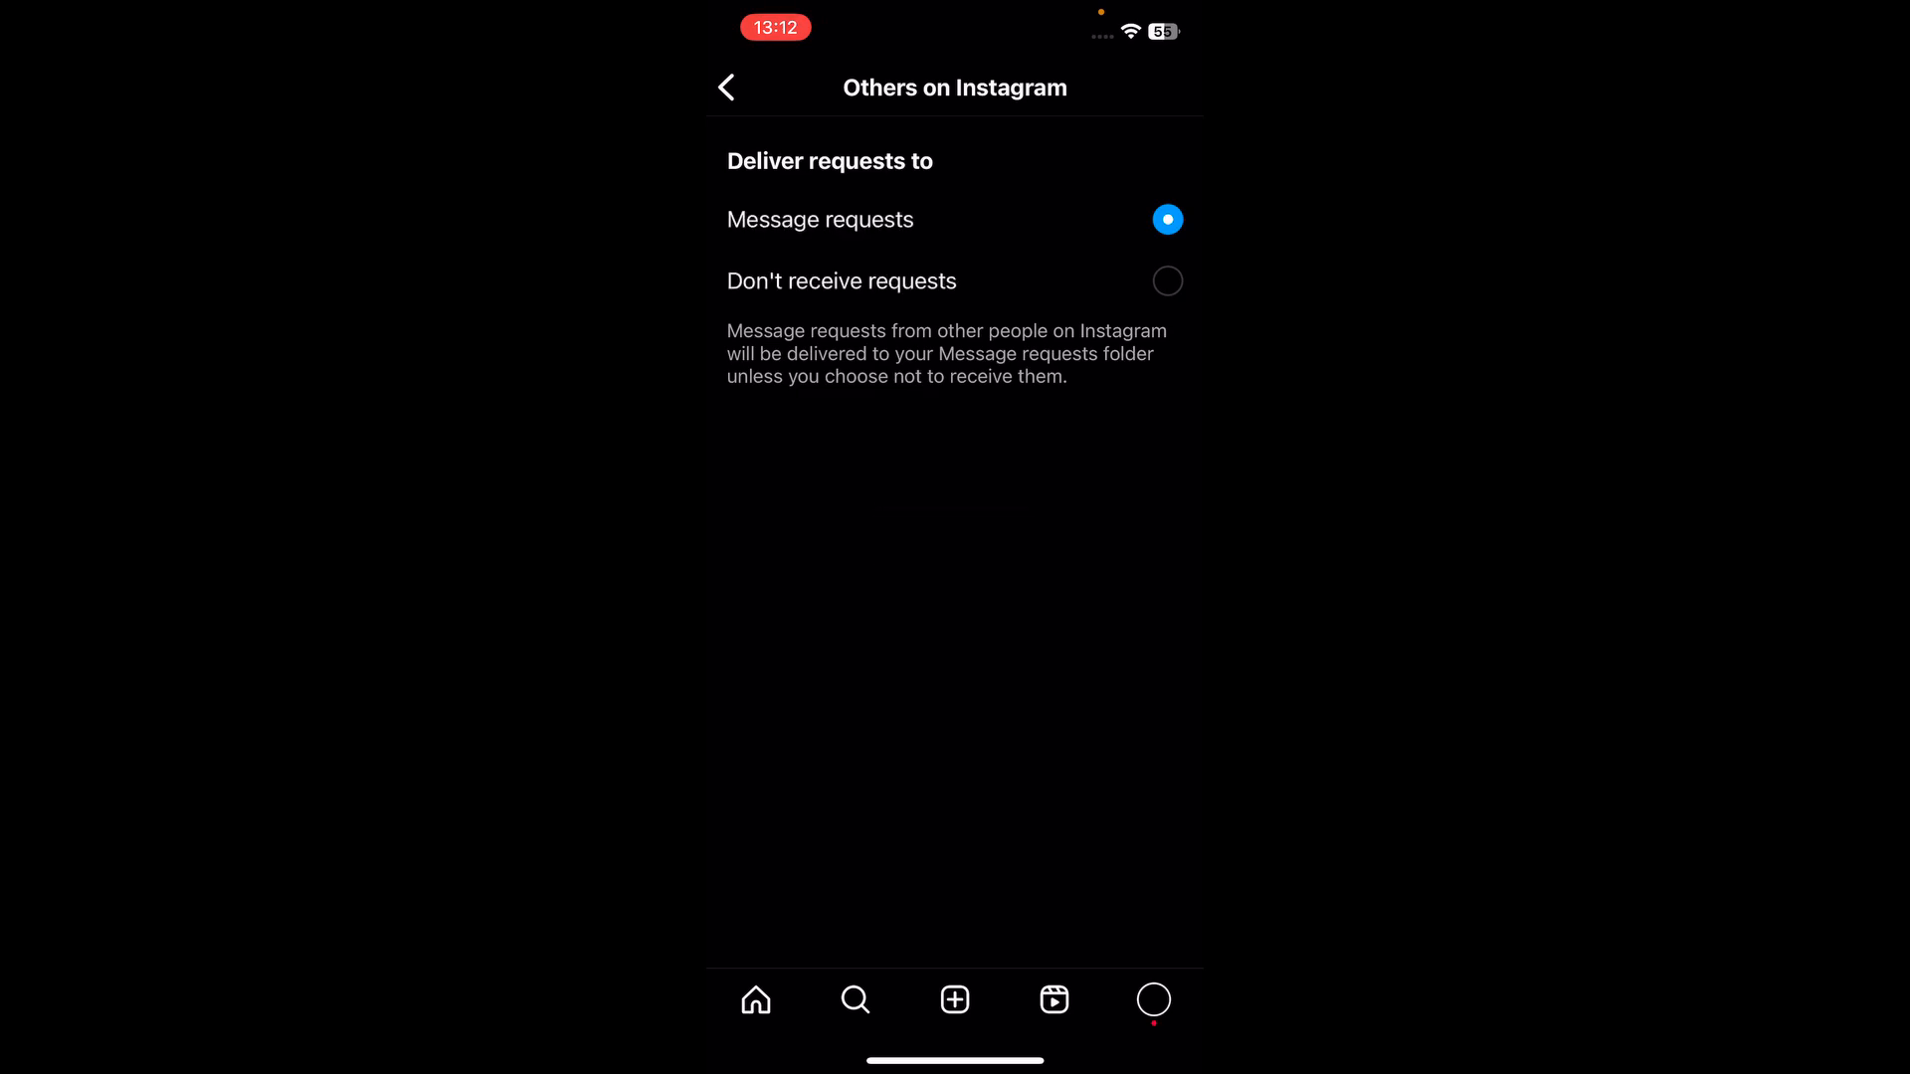
{"action": "left_click", "coordinate": [726, 88]}
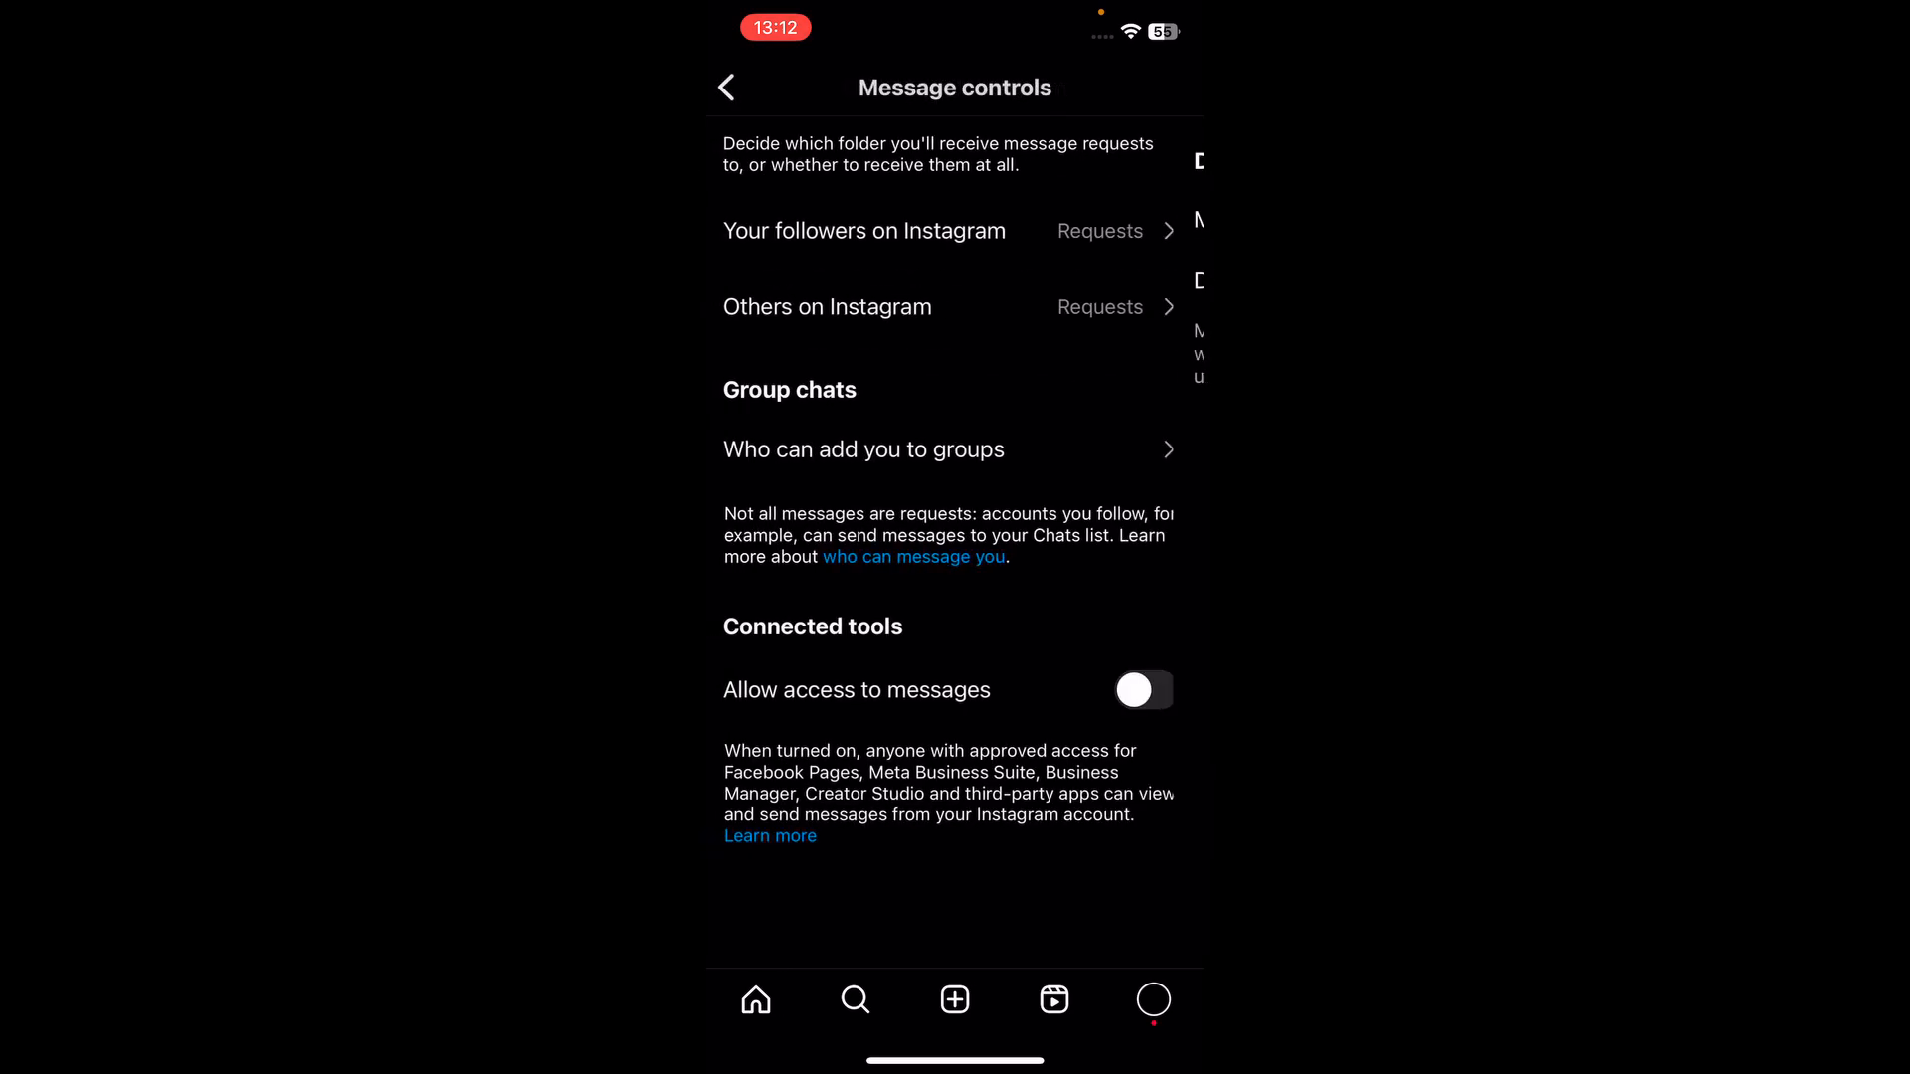